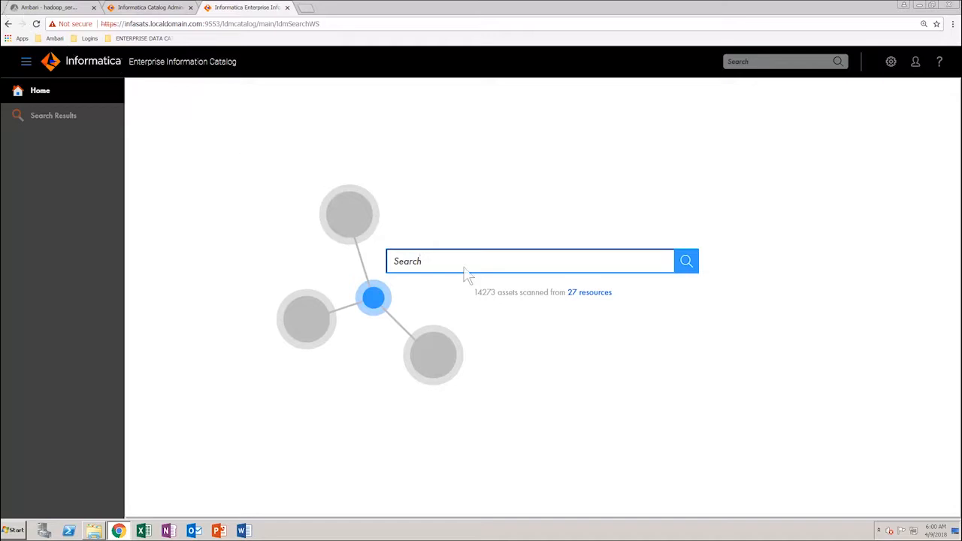
# - Search the catalog for 'Age' and filter results to the DataDomain resource, listing Age, PII and PHI
pyautogui.write('Age')
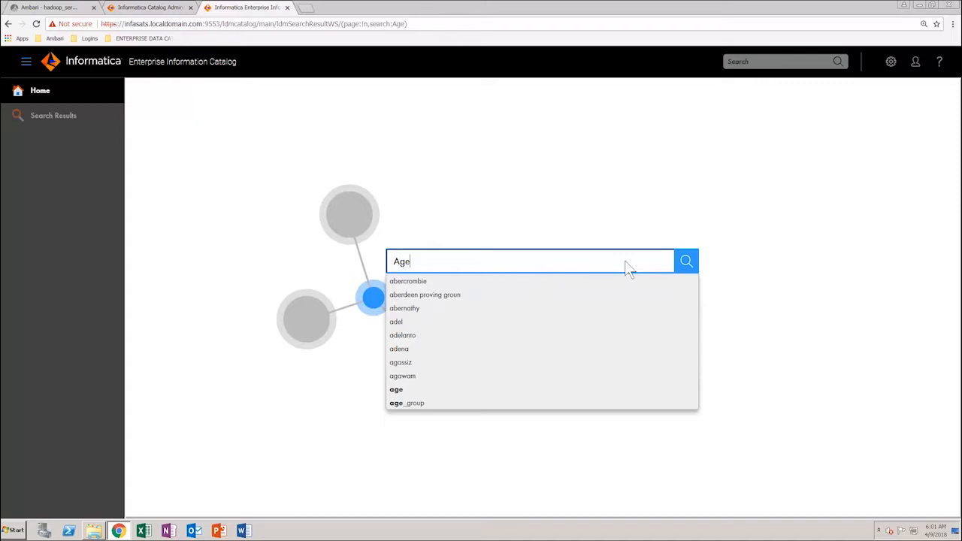
pyautogui.click(685, 262)
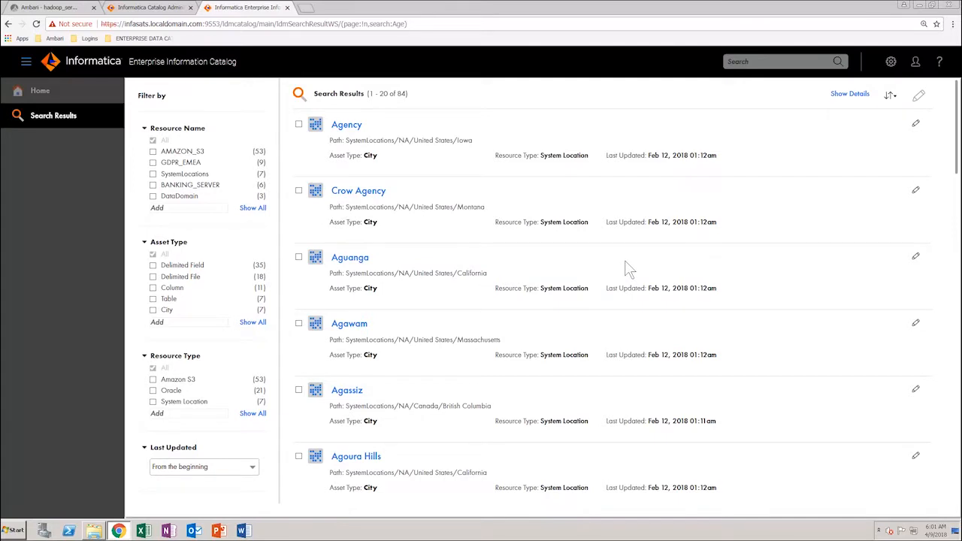
pyautogui.moveTo(156, 206)
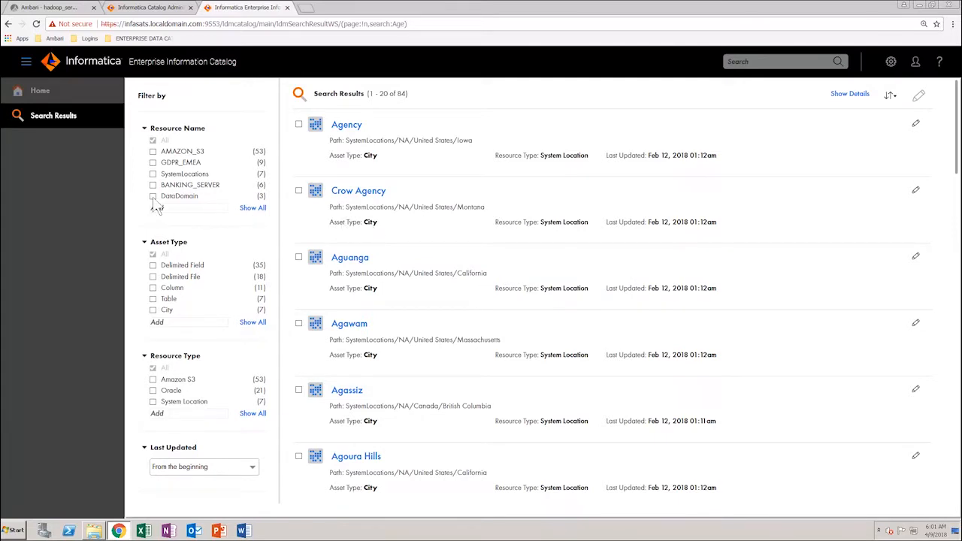
pyautogui.click(153, 196)
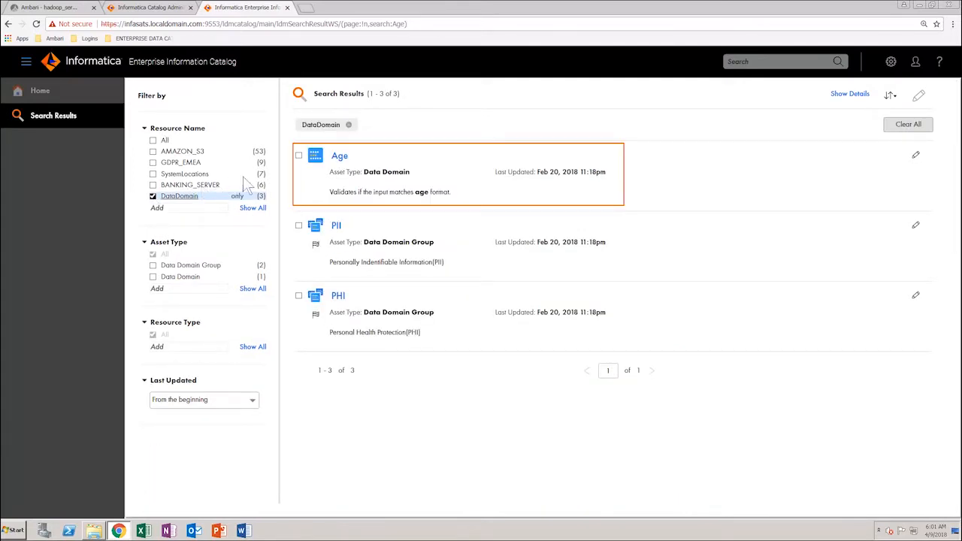
# - Open the Age data domain and mark its assigned total_paid and Longitude columns for curation
pyautogui.click(339, 154)
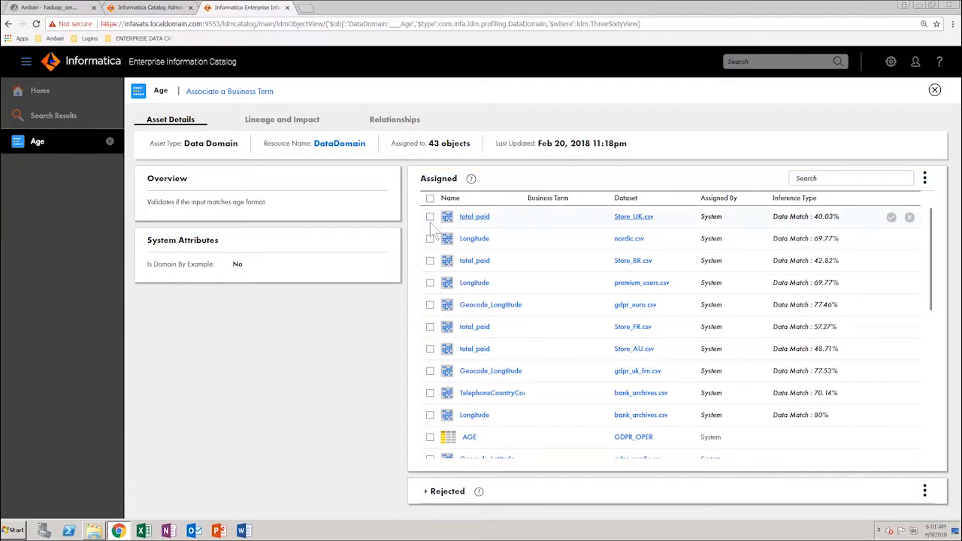
pyautogui.click(430, 199)
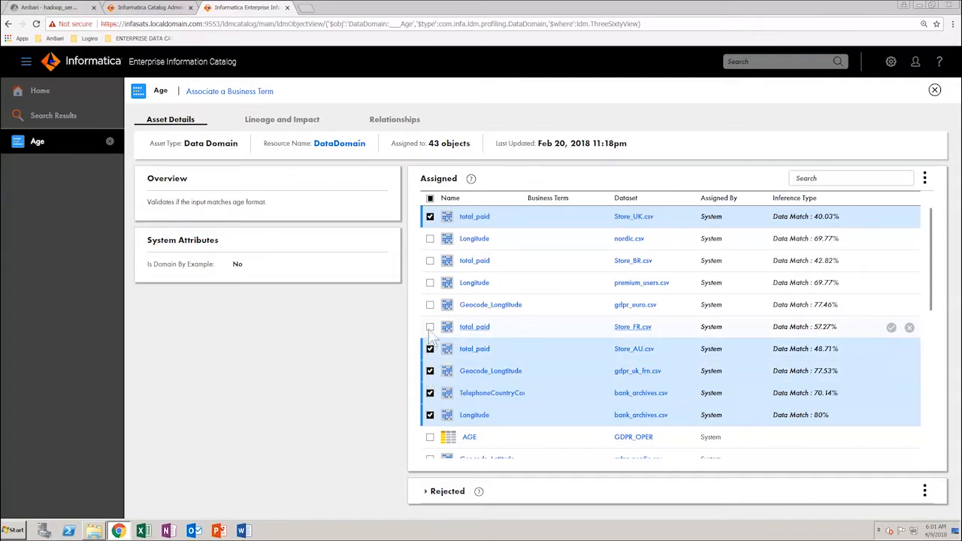
pyautogui.click(430, 304)
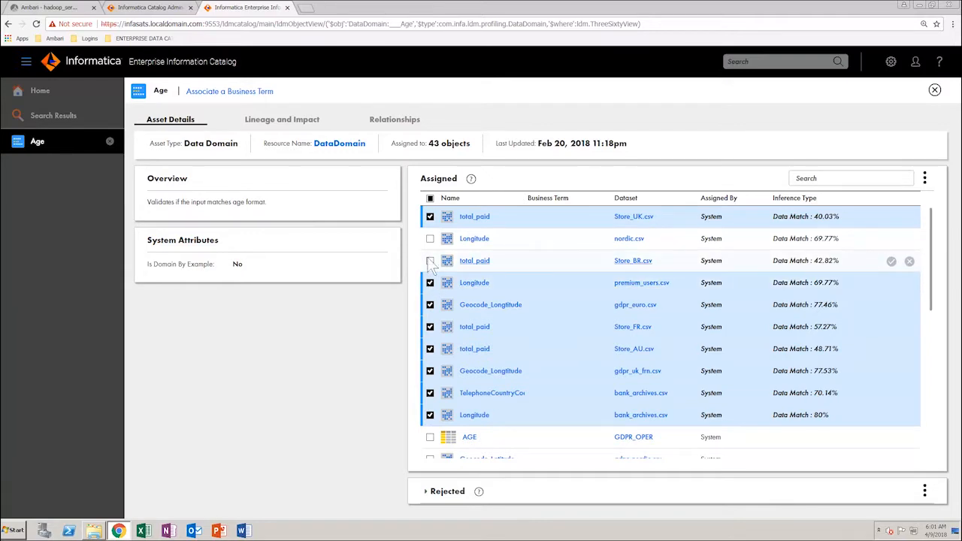
pyautogui.click(430, 262)
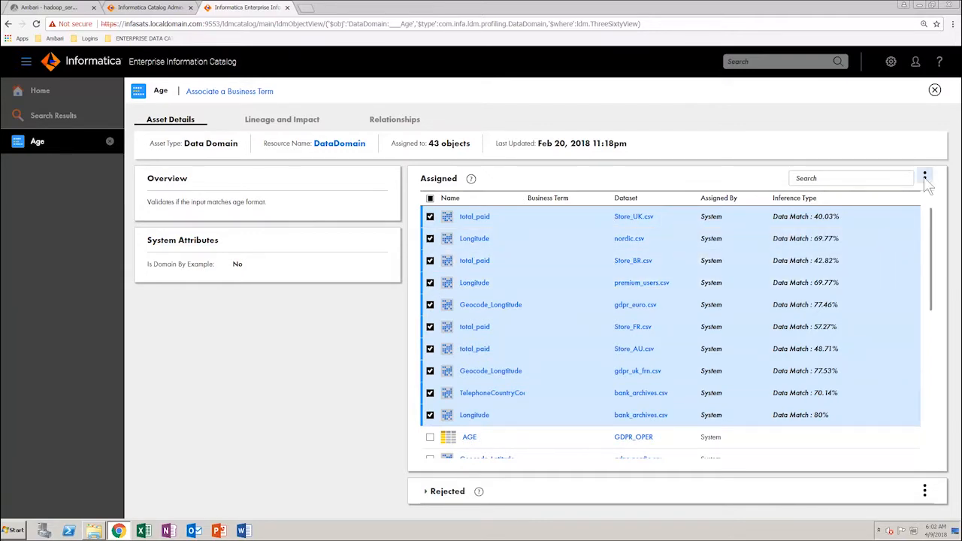
# - Reject the marked columns from the Age domain and review them in the expanded Rejected section
pyautogui.click(925, 178)
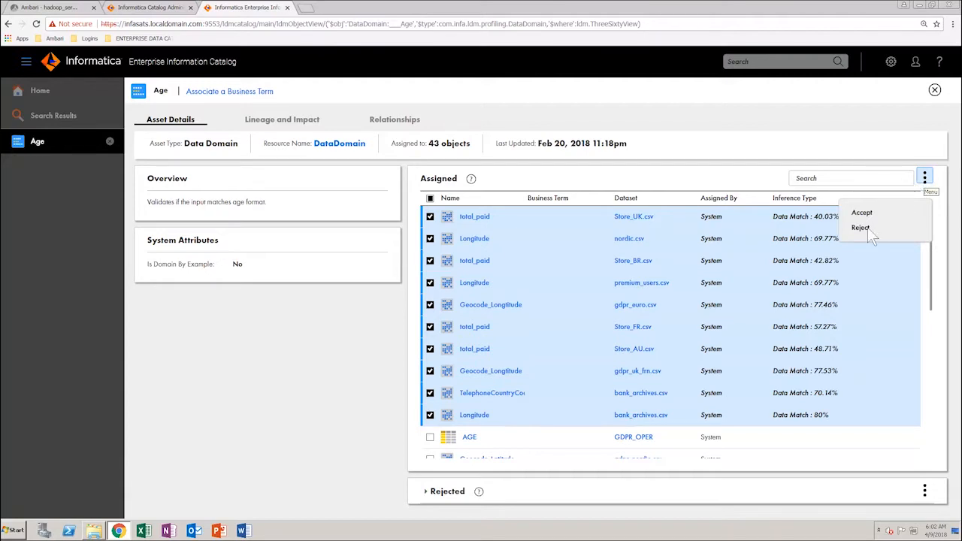
pyautogui.click(861, 213)
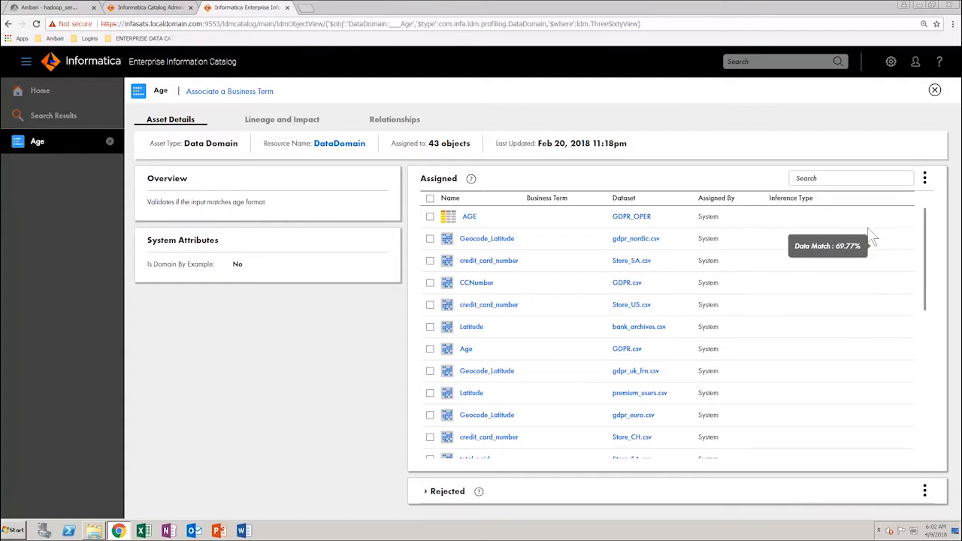
pyautogui.moveTo(429, 499)
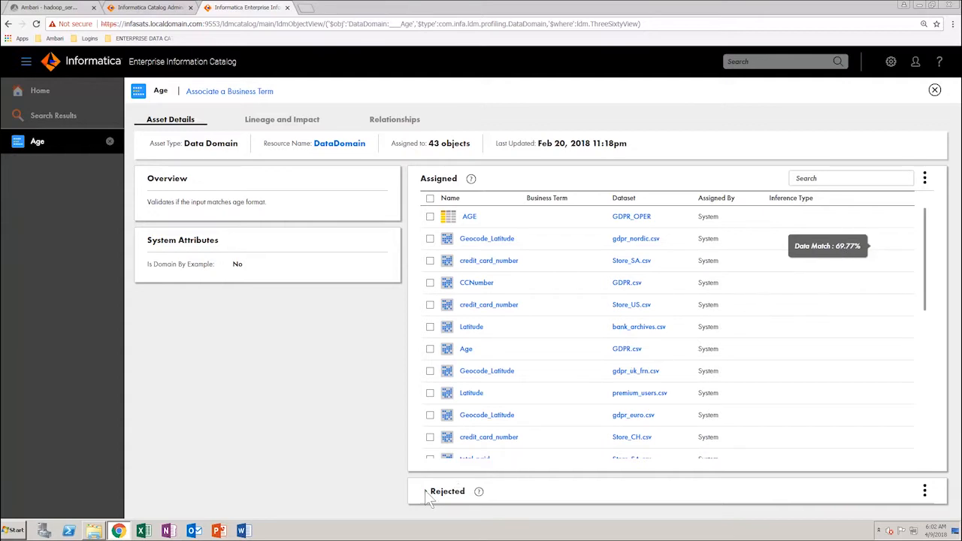
pyautogui.click(426, 492)
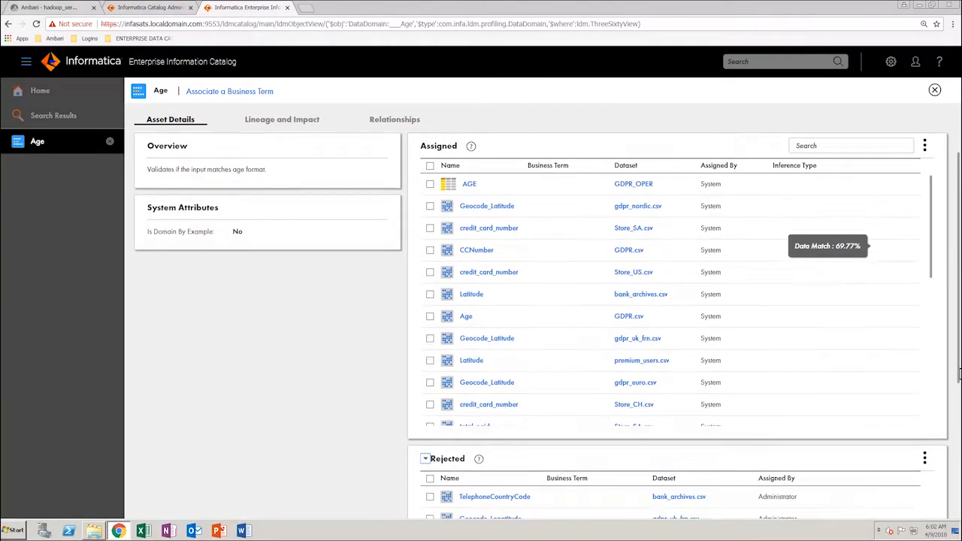
pyautogui.scroll(-3)
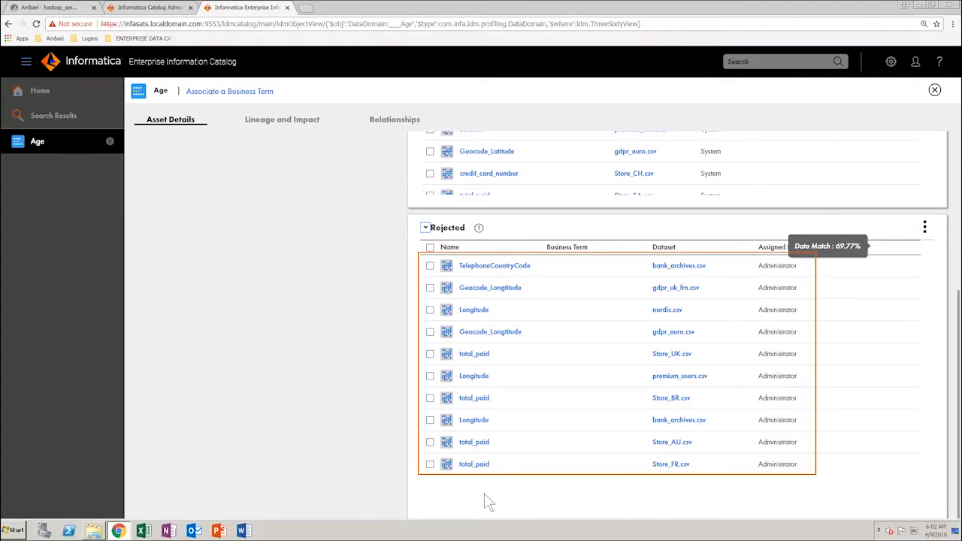
pyautogui.click(147, 8)
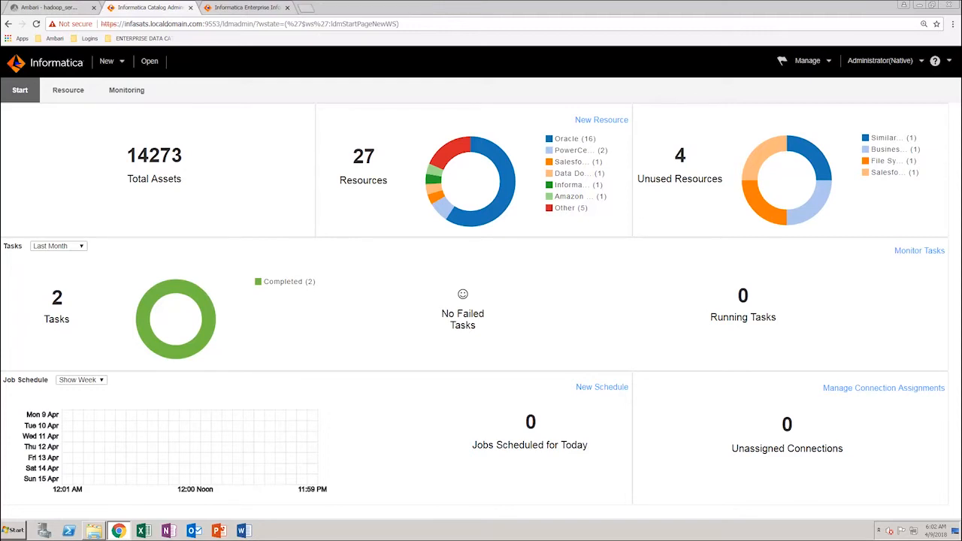
pyautogui.moveTo(148, 61)
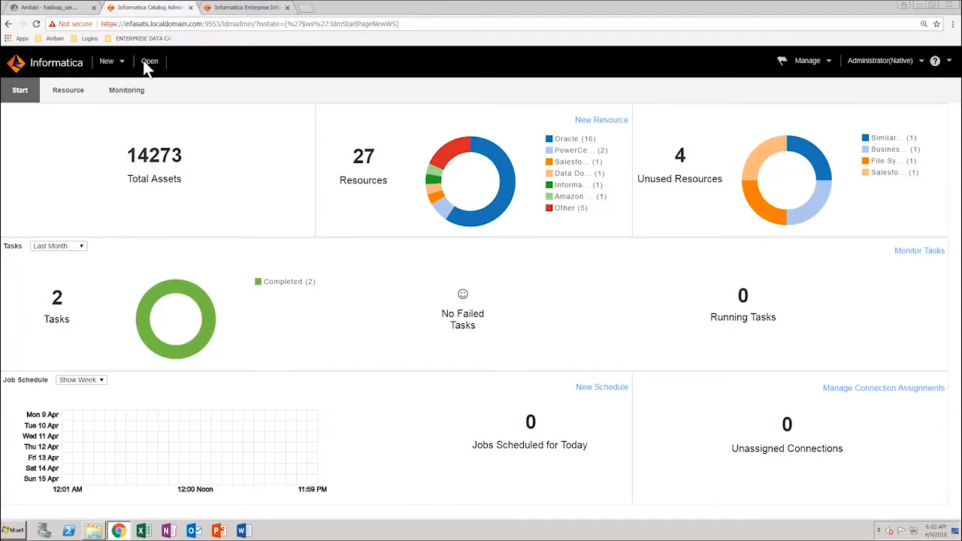